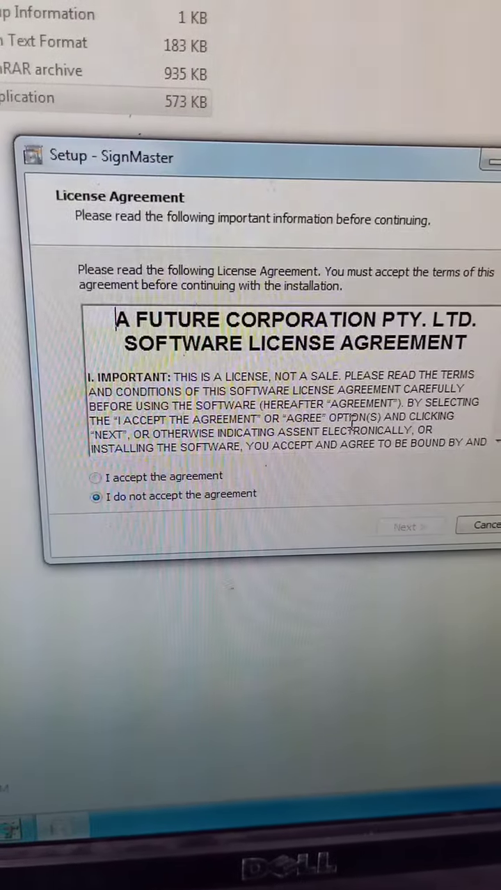
Accept the SignMaster and GPL Ghostscript license agreements and continue to Default Units.
{"action": "left_click", "coordinate": [93, 475]}
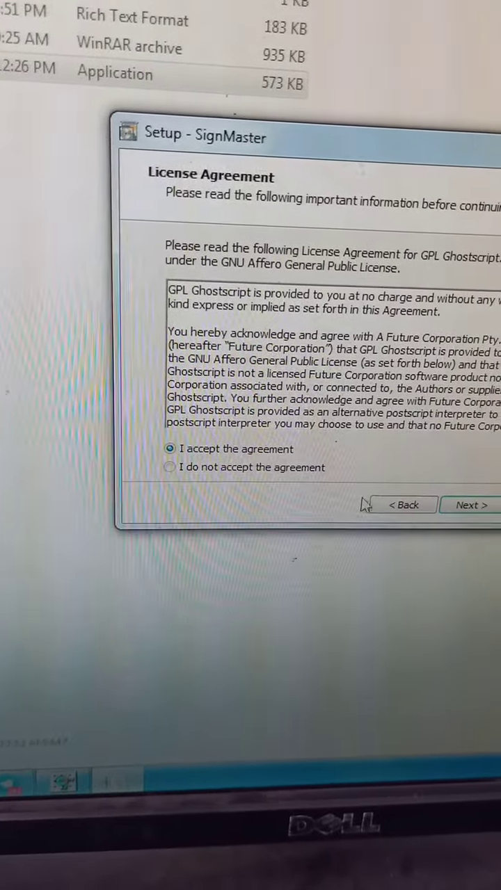
{"action": "left_click", "coordinate": [470, 505]}
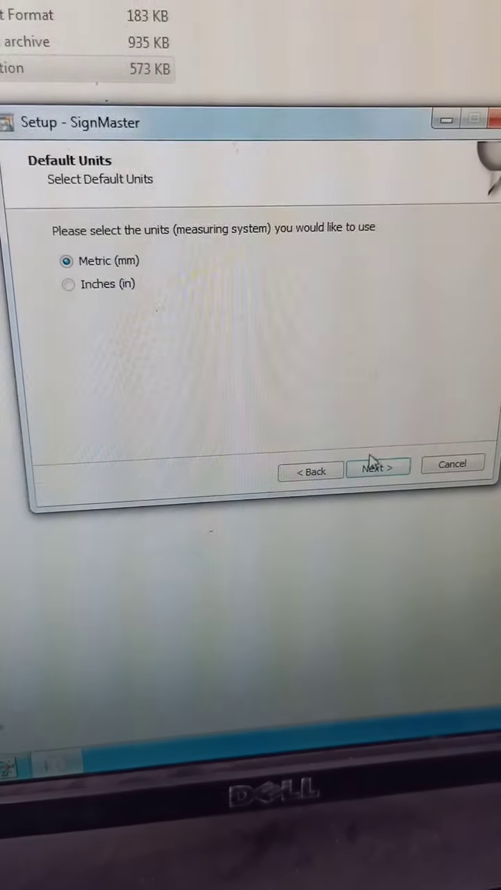
Keep Metric (mm) units and choose the Liyu TC-AA ARMS cutter driver.
{"action": "left_click", "coordinate": [378, 467]}
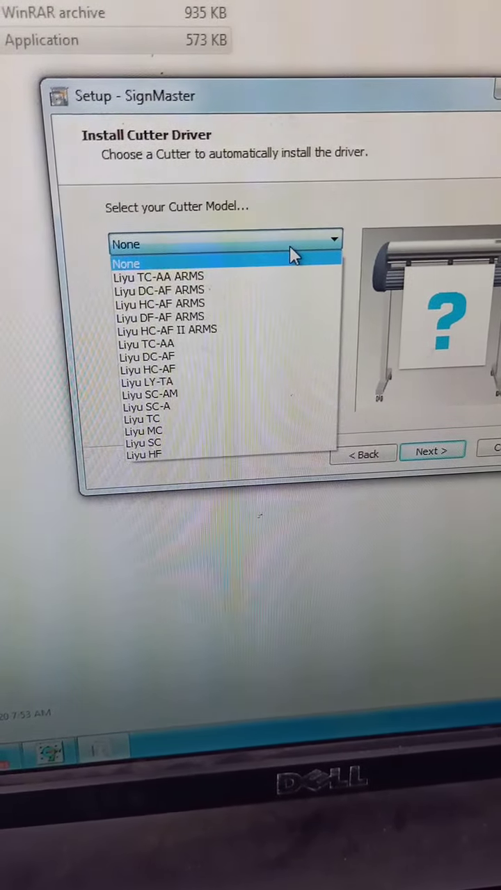
{"action": "mouse_move", "coordinate": [237, 288]}
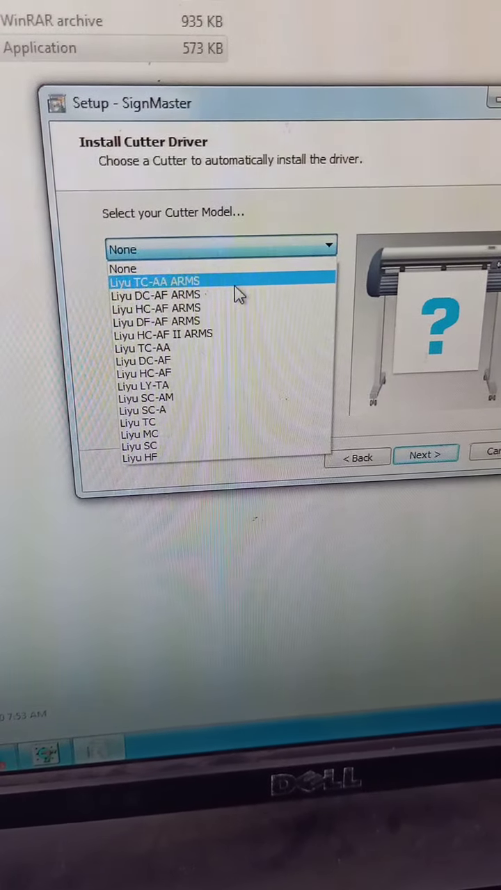
{"action": "left_click", "coordinate": [154, 281]}
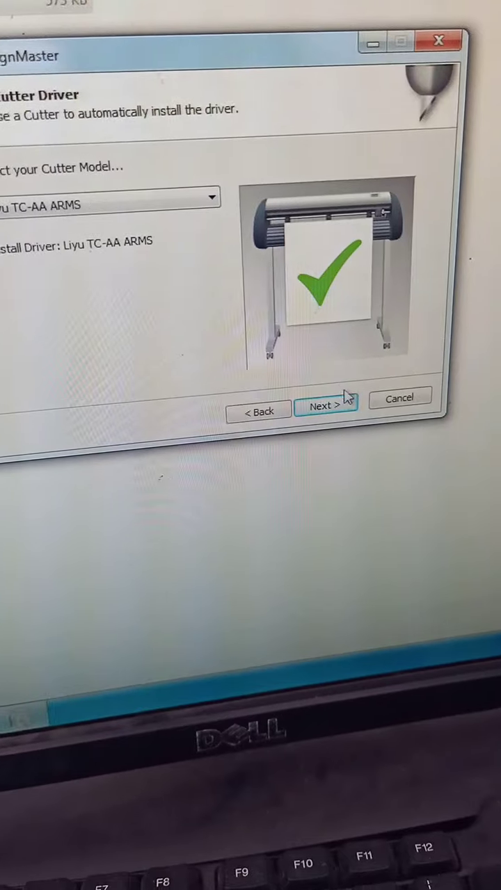
{"action": "left_click", "coordinate": [327, 406]}
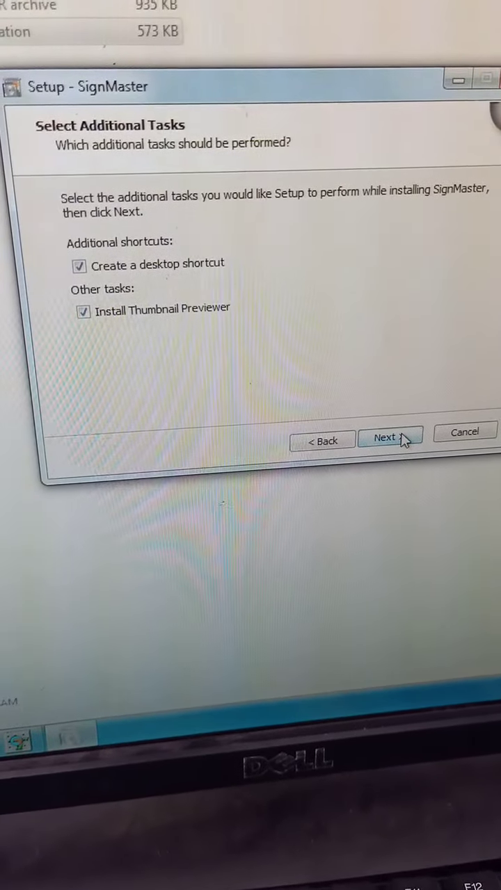
Install SignMaster CUT+ARMS with desktop shortcut and Thumbnail Previewer until Installation Complete.
{"action": "left_click", "coordinate": [389, 437]}
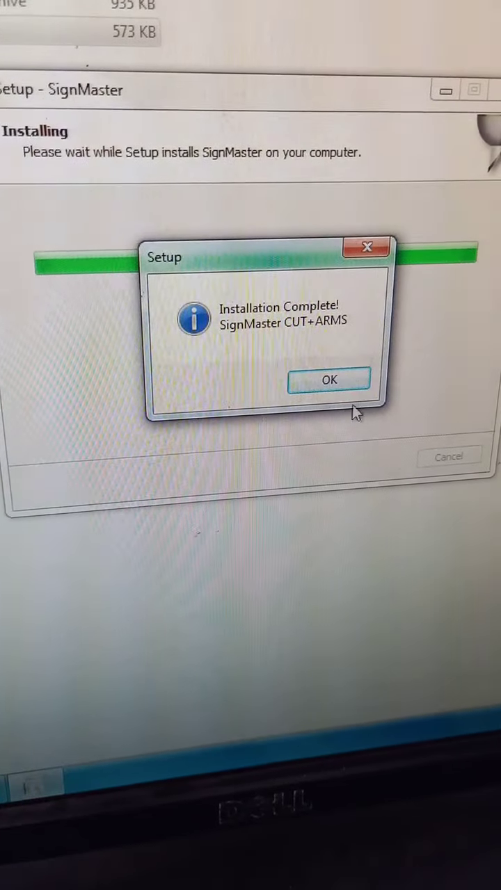
Dismiss Installation Complete and launch SignMaster CUT to its start screen.
{"action": "left_click", "coordinate": [328, 379]}
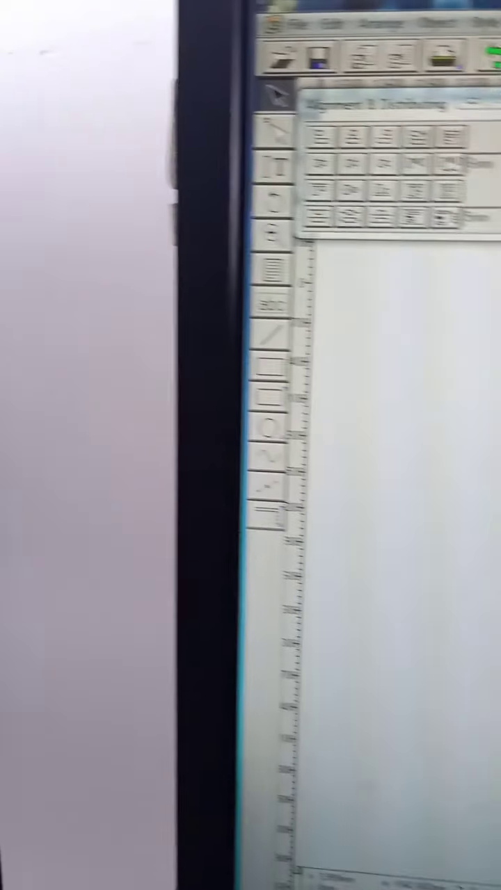
{"action": "left_click", "coordinate": [217, 793]}
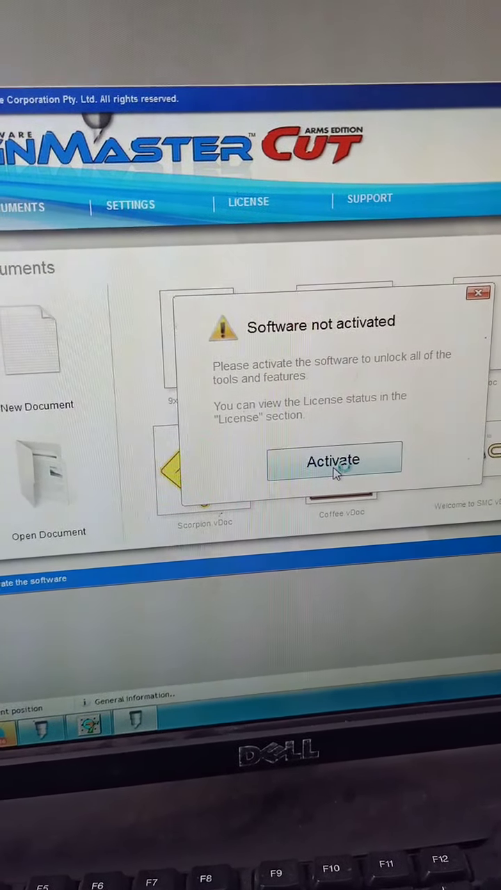
Start license activation from Licence Manager, connecting to the server.
{"action": "left_click", "coordinate": [334, 460]}
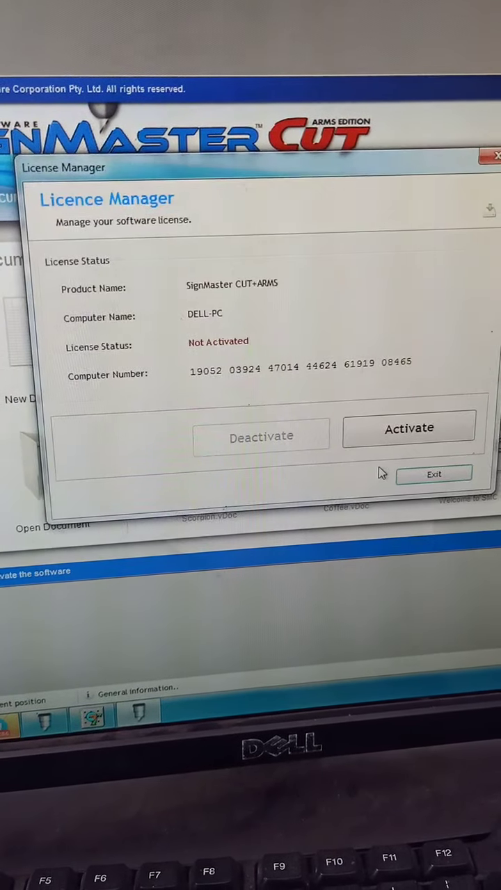
{"action": "left_click", "coordinate": [405, 428]}
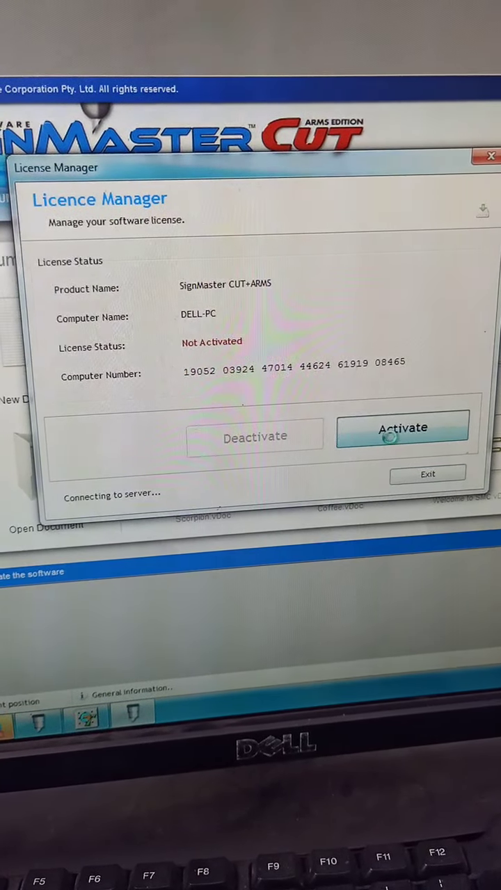